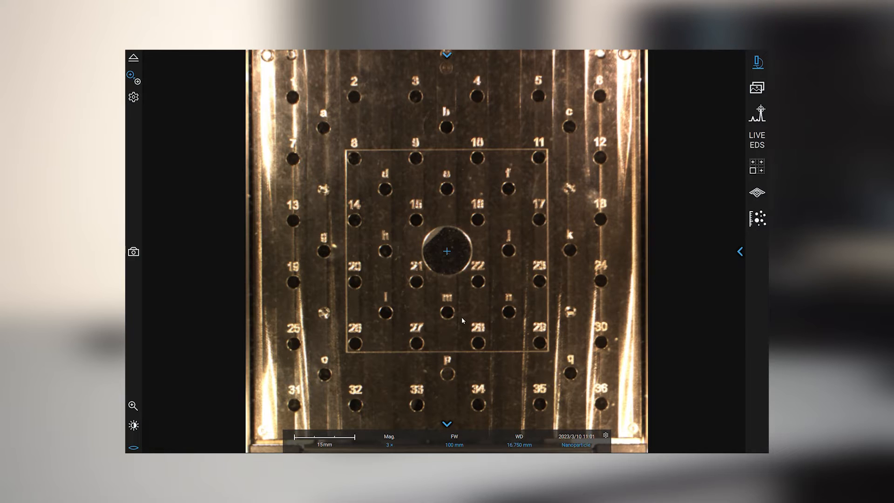
mouse_move(133, 405)
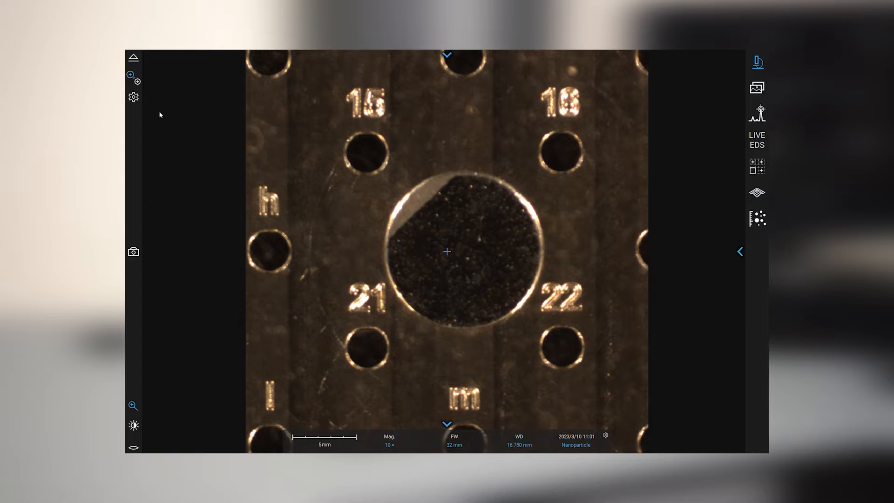
mouse_move(133, 74)
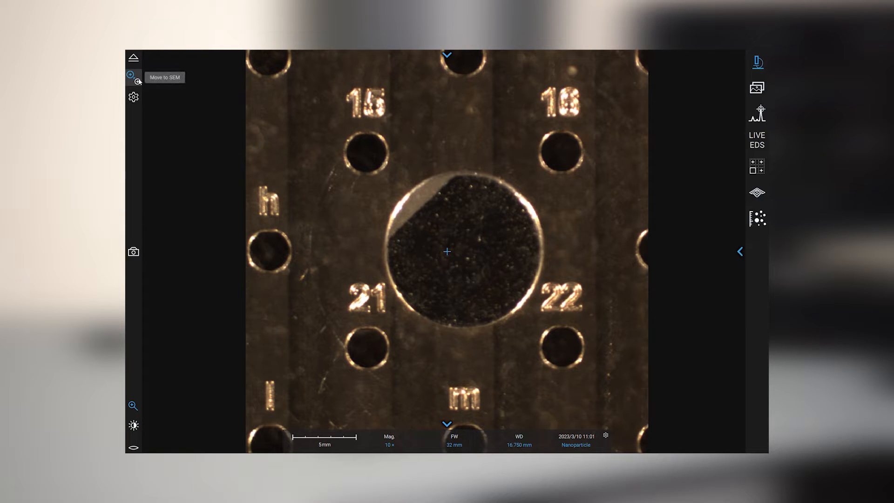
- Send the sample stub from optical navigation into the SEM imaging position
click(133, 75)
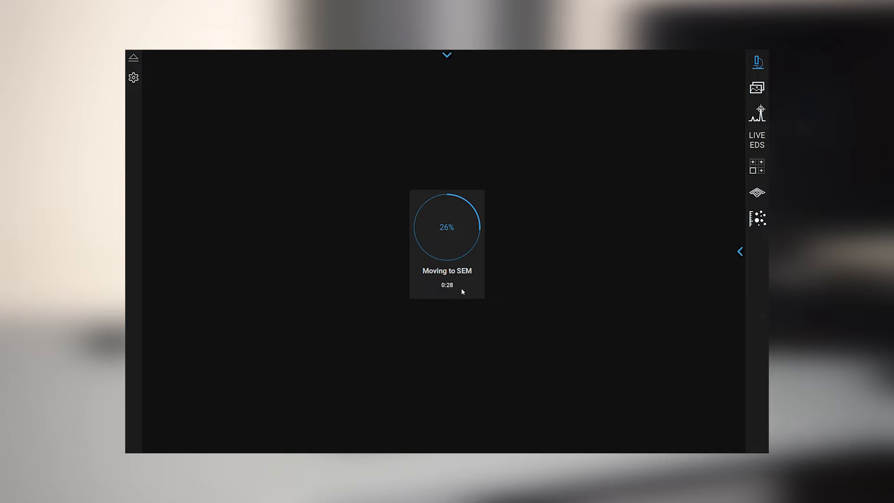
mouse_move(519, 302)
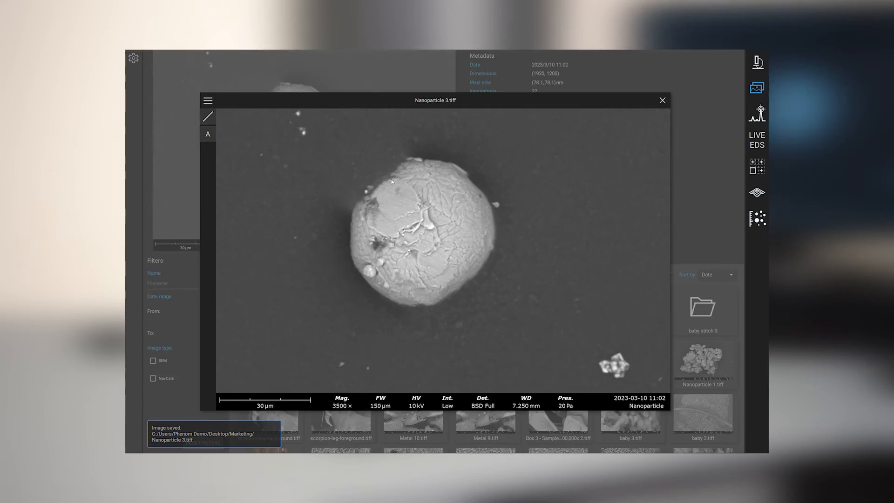
mouse_move(236, 183)
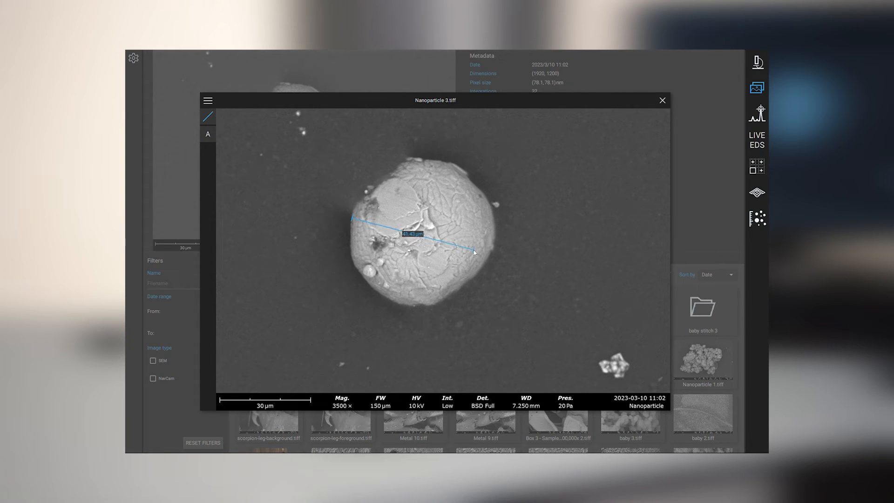
- Measure the cracked particle's diameter edge to edge on Nanoparticle 3.tiff, about 46.80 µm
drag(475, 252, 489, 250)
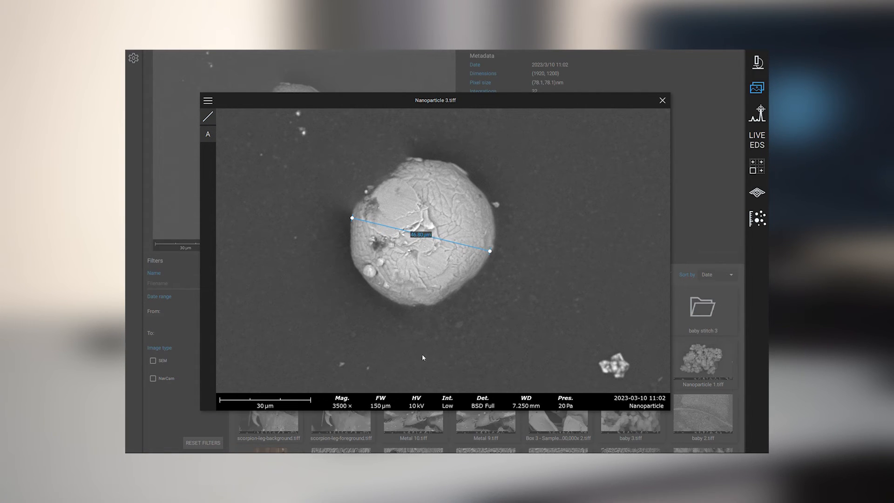